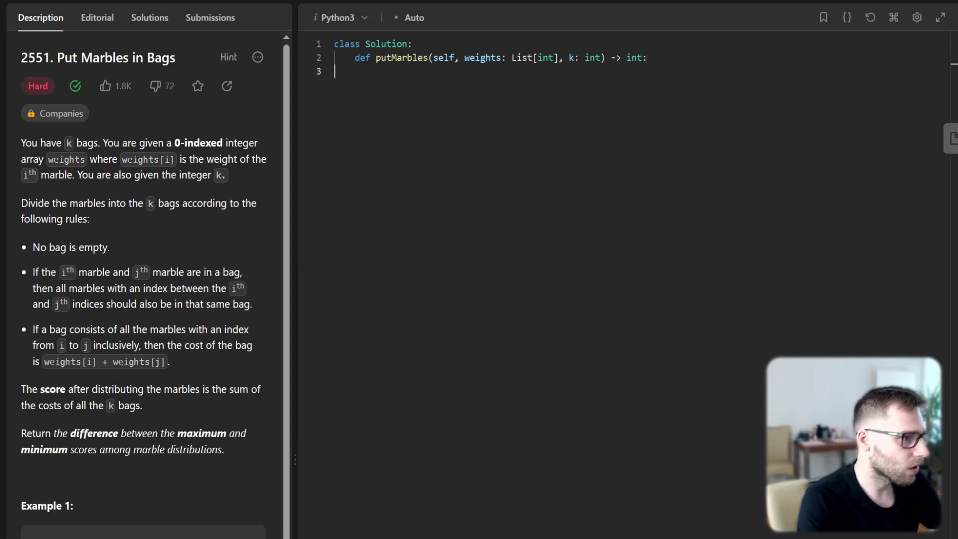
Add a comment about collecting and sorting the n - 1 pair values, and define n
text(# We)
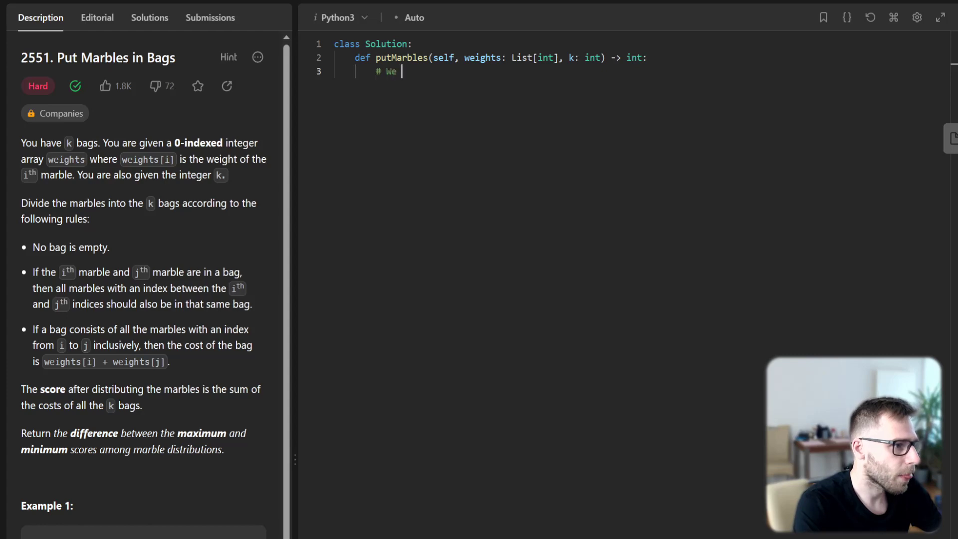
text(collect and sort)
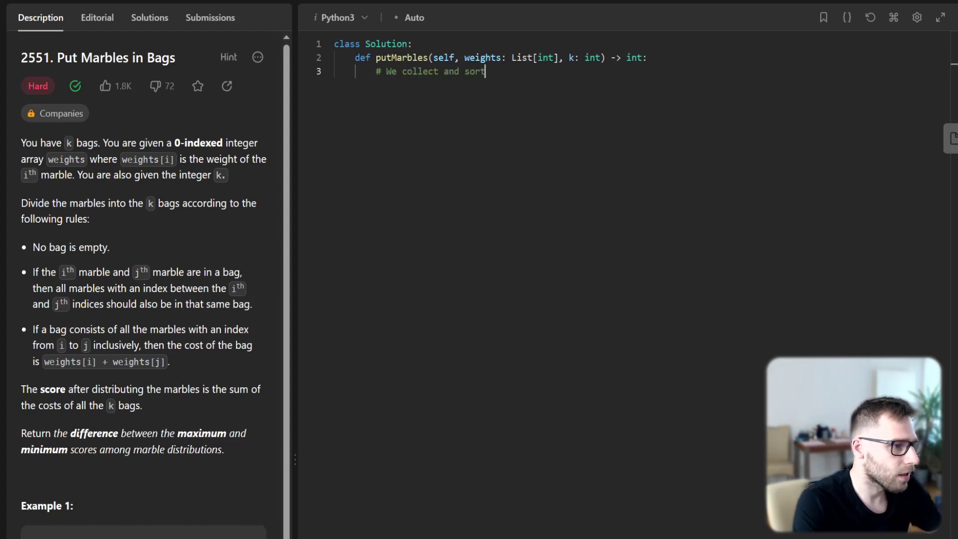
text(the value of a)
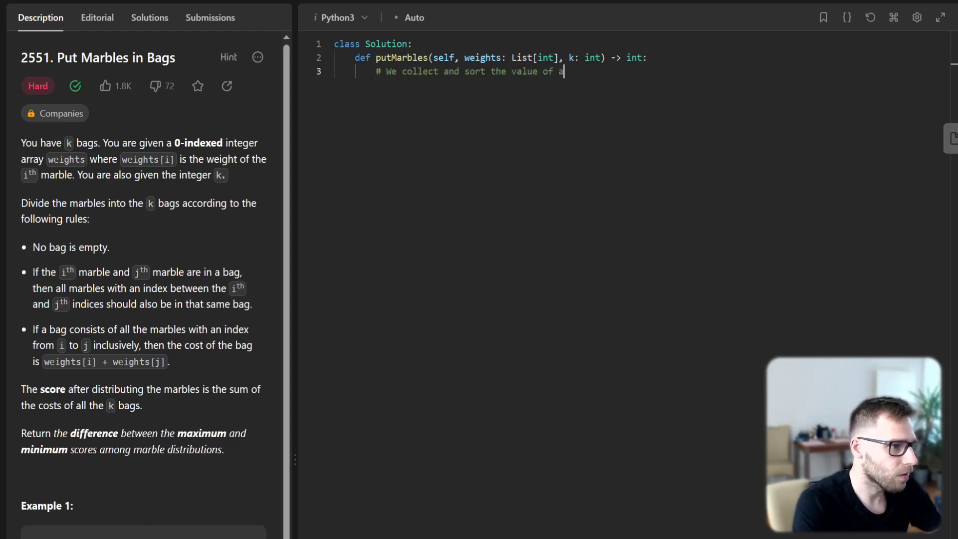
text(ll n - 1 pairs.)
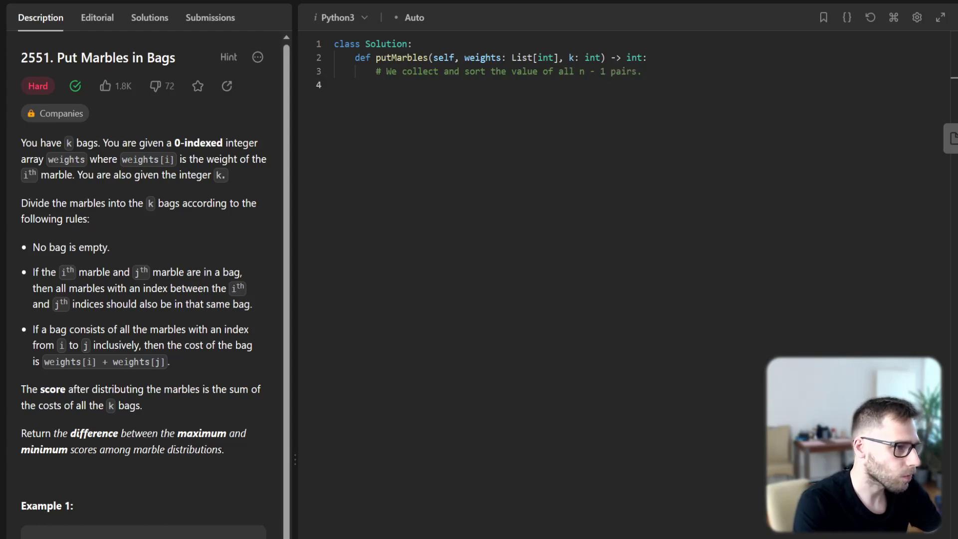
text(n = len(weigh)
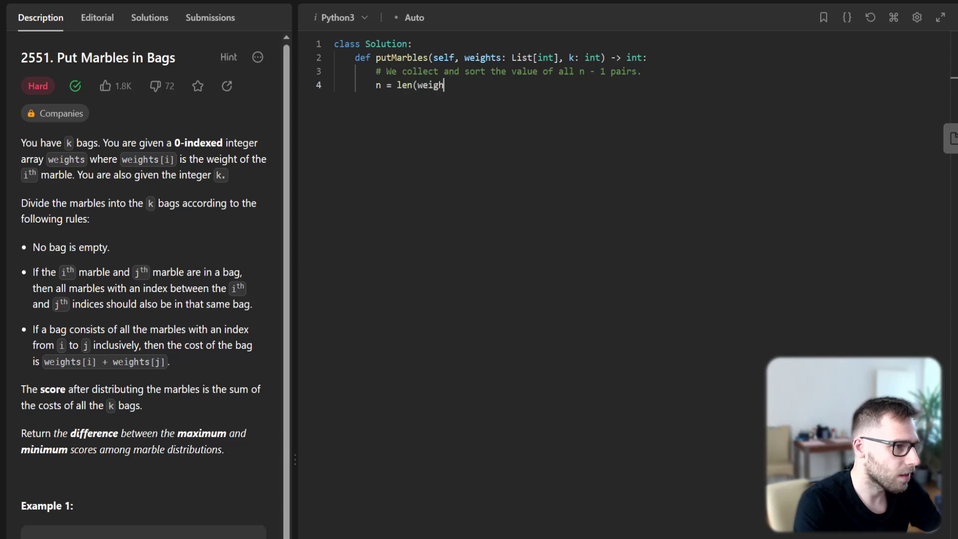
text(ts))
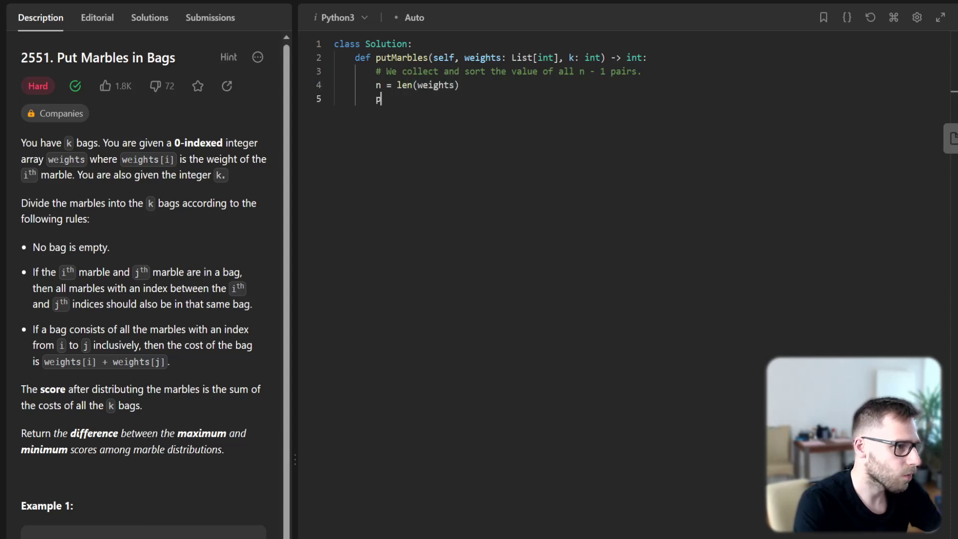
Build pair_weights by looping over range(n - 1), storing weights[i] + weights[i + 1]
text(air_weig)
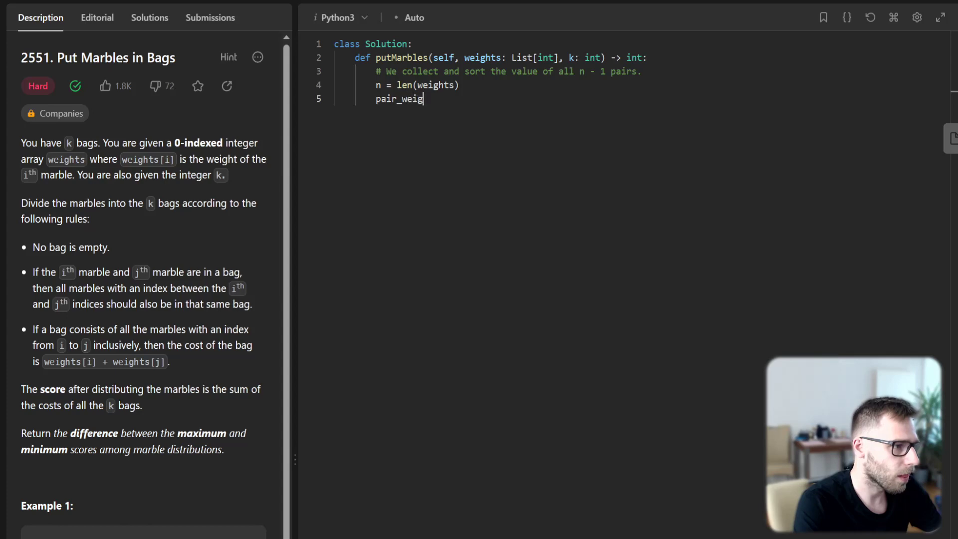
text(hts =)
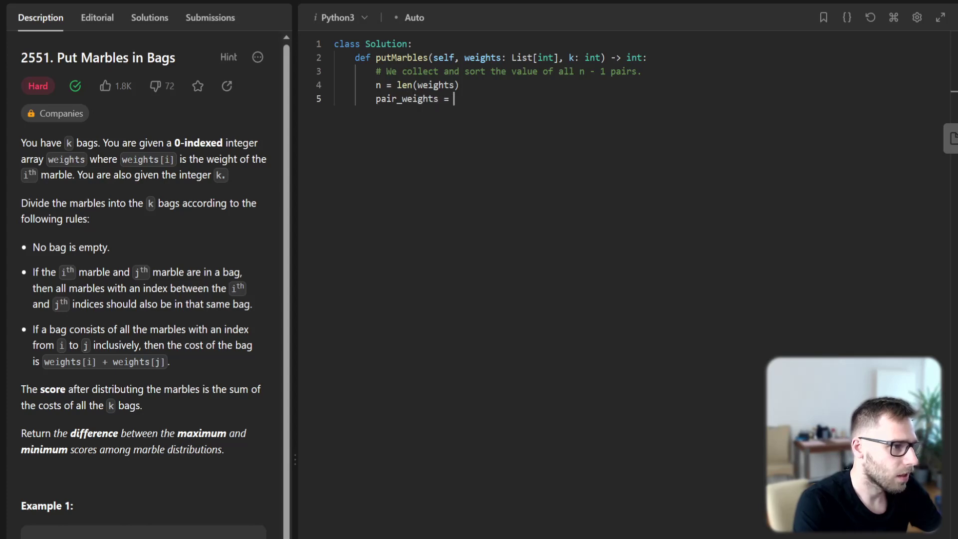
text([0] * ())
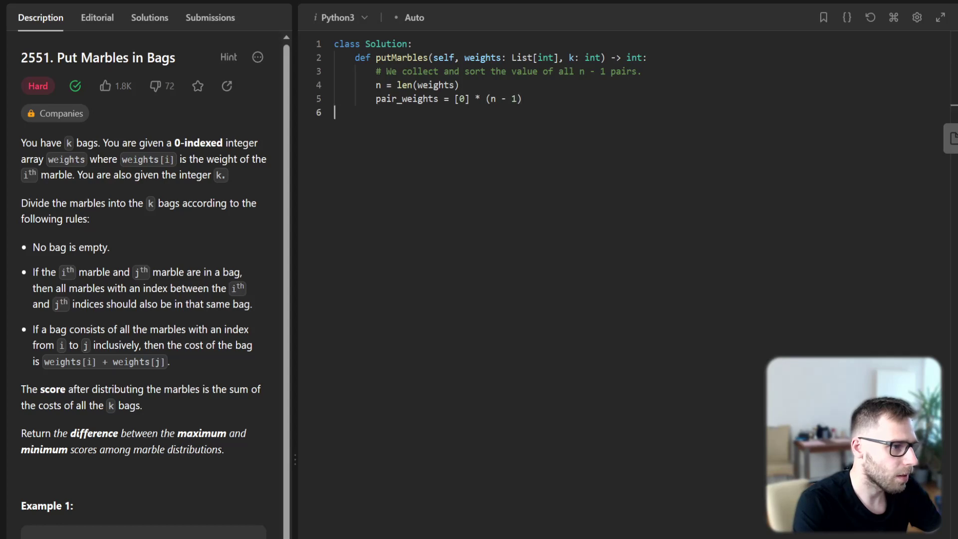
text(for i in)
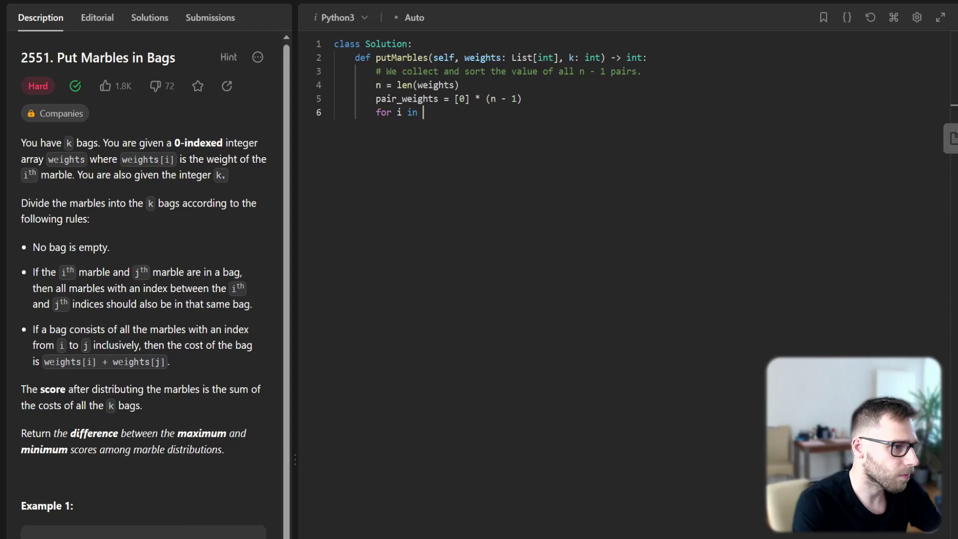
text(range(n - 1):)
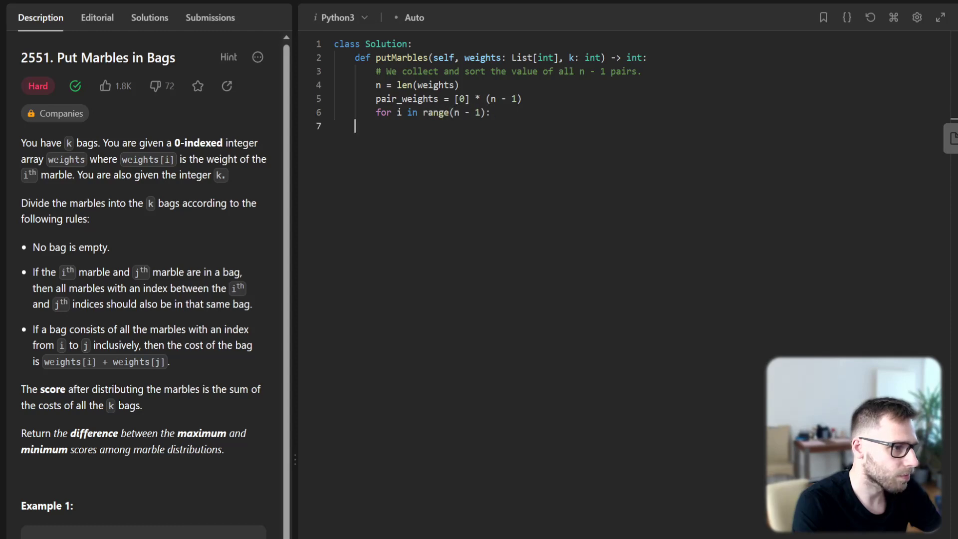
text(pair_)
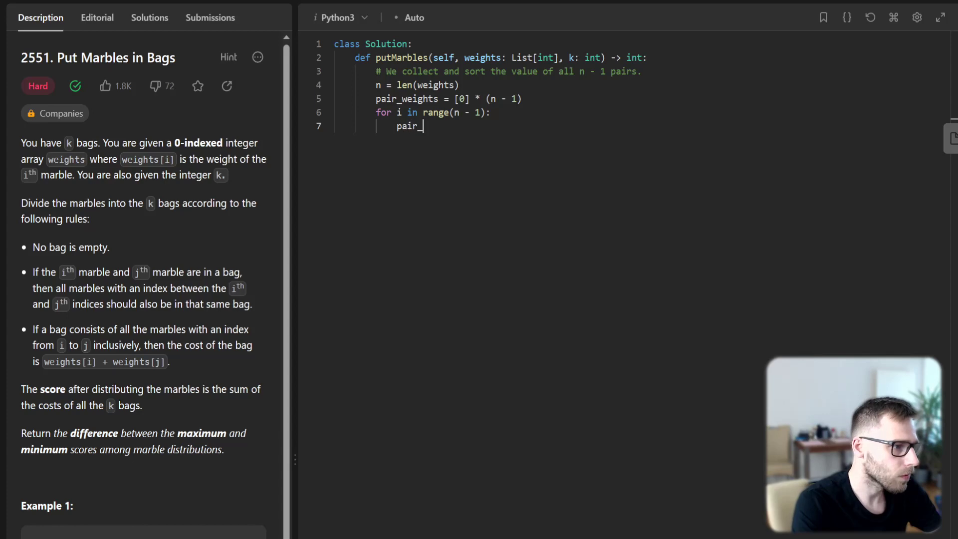
text(_weights[])
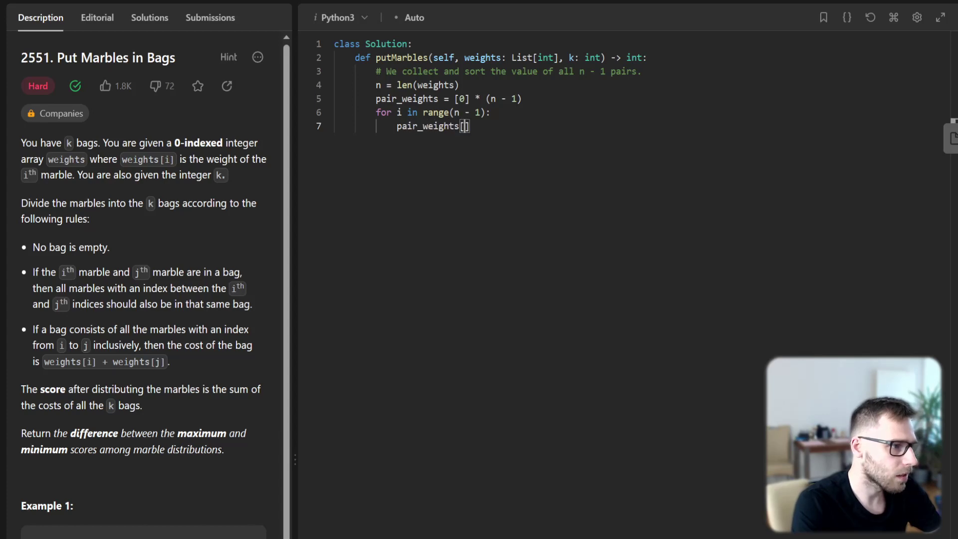
text(i] = wei)
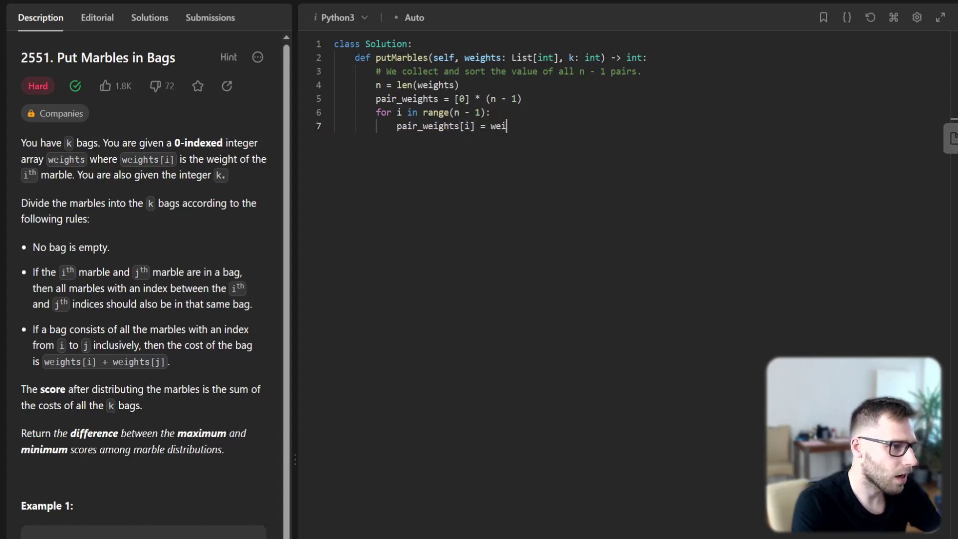
text(ghts[i] +)
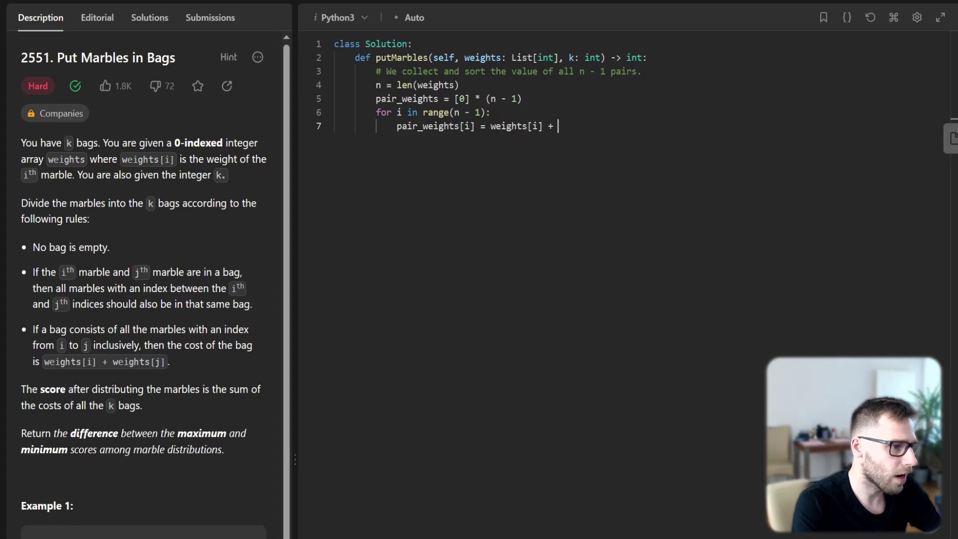
text(weights[i)
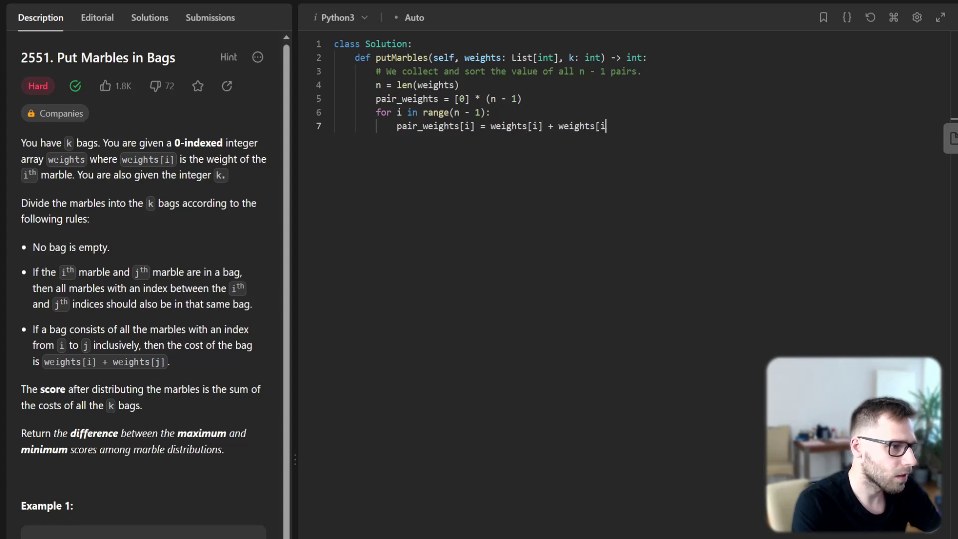
text(+ 1])
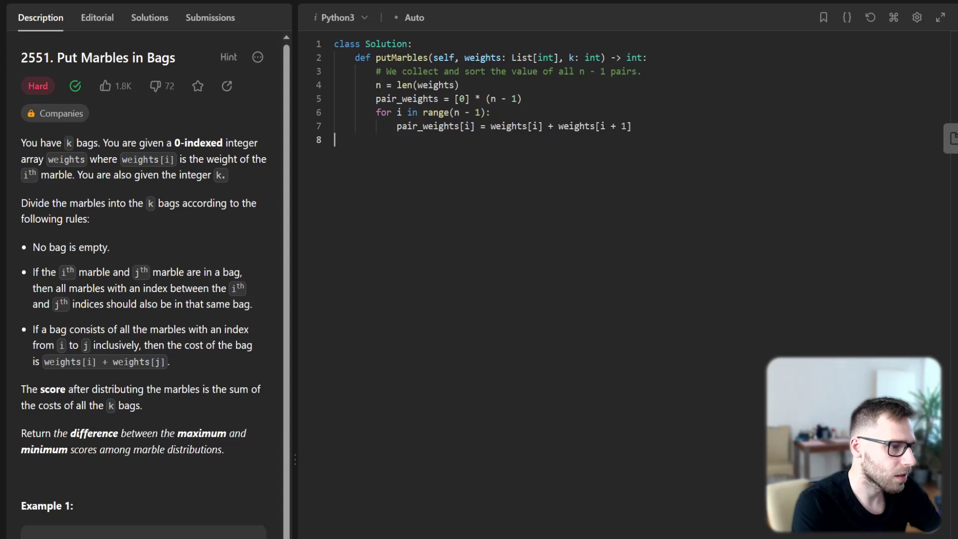
Add pair_weights.sort() and begin the next comment line
text(pair)
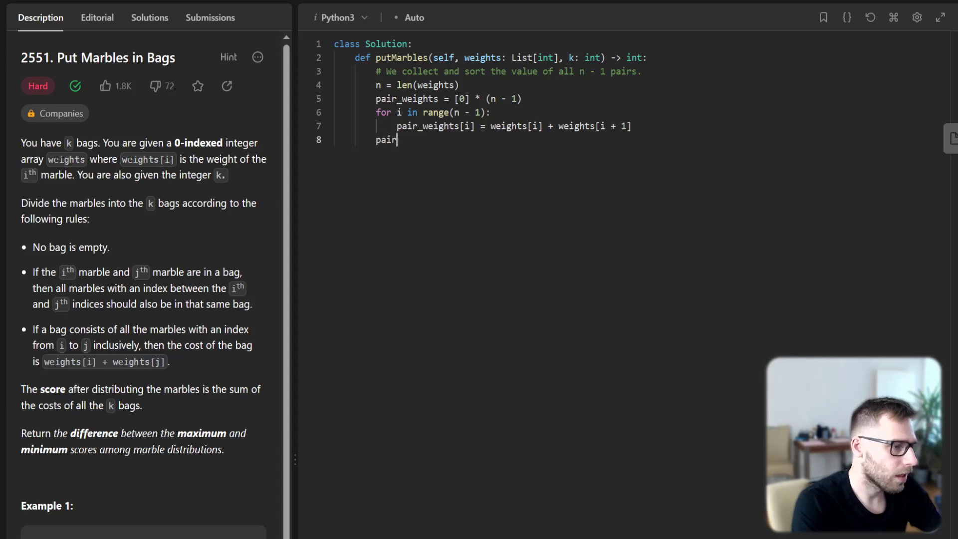
text(_weights.so)
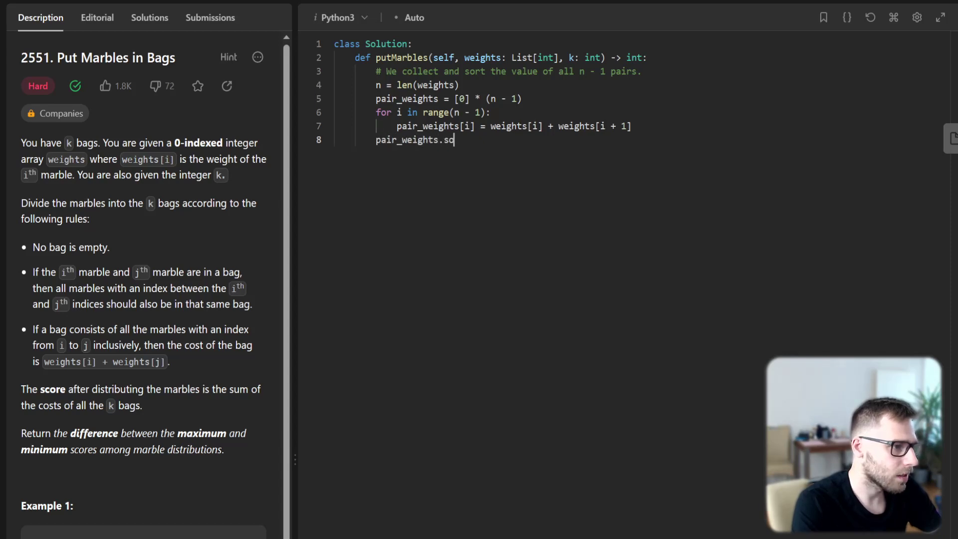
text(rt())
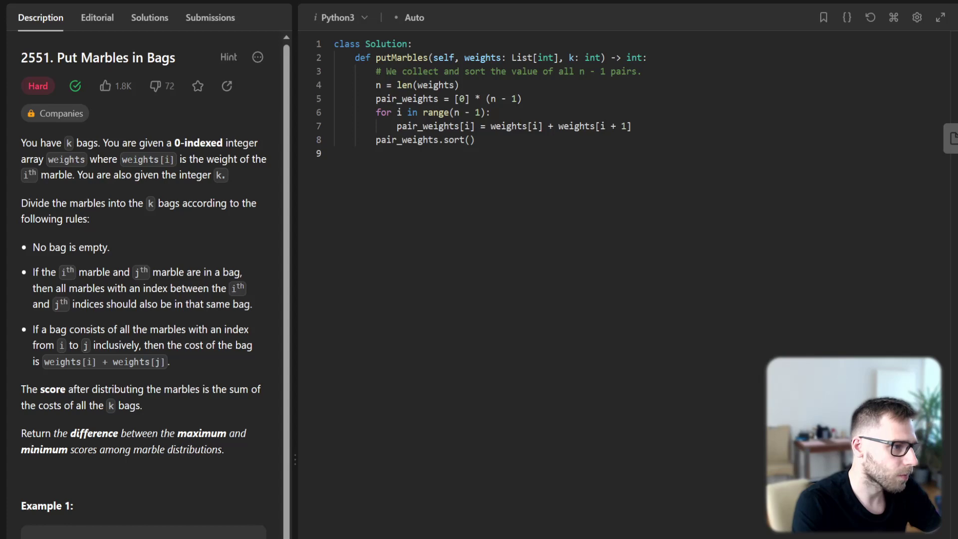
text(# Get the differ)
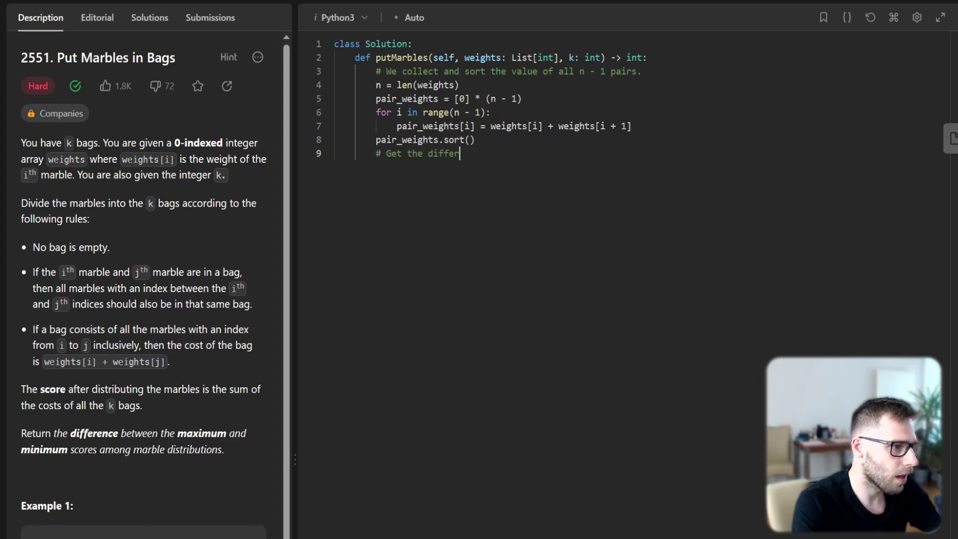
Finish the comment on the largest k - 1 difference and initialize answer = 0
text(ence between the)
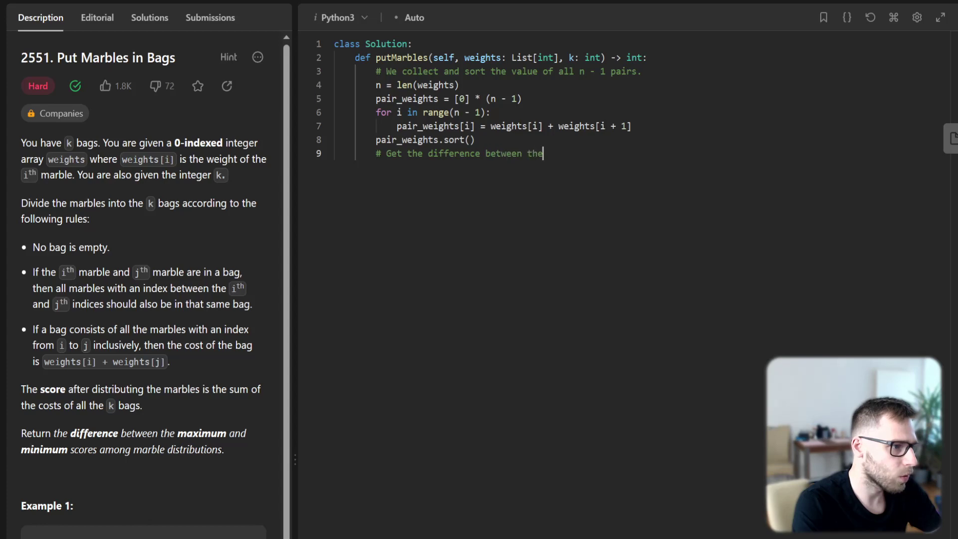
text(largest k - 1 values and the smallest k - 1 values.)
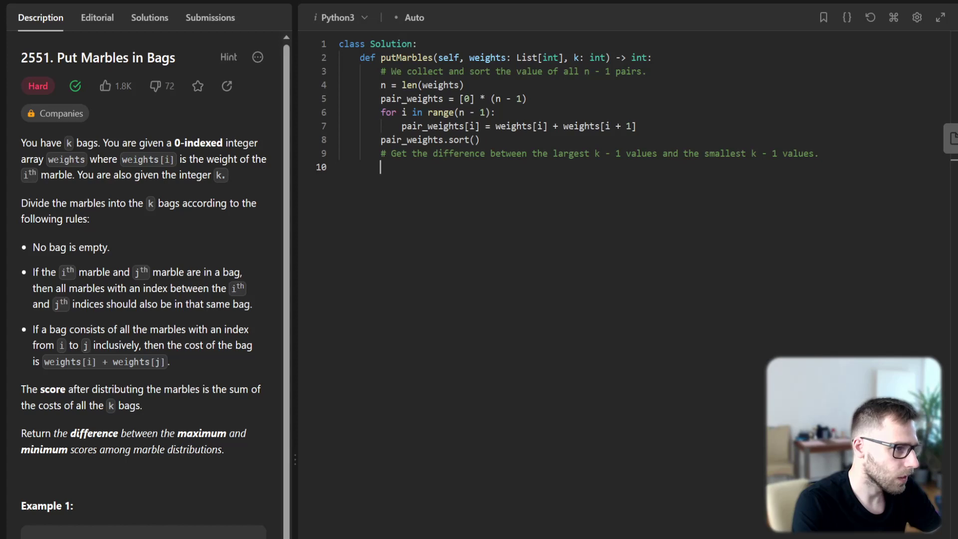
text(answer =)
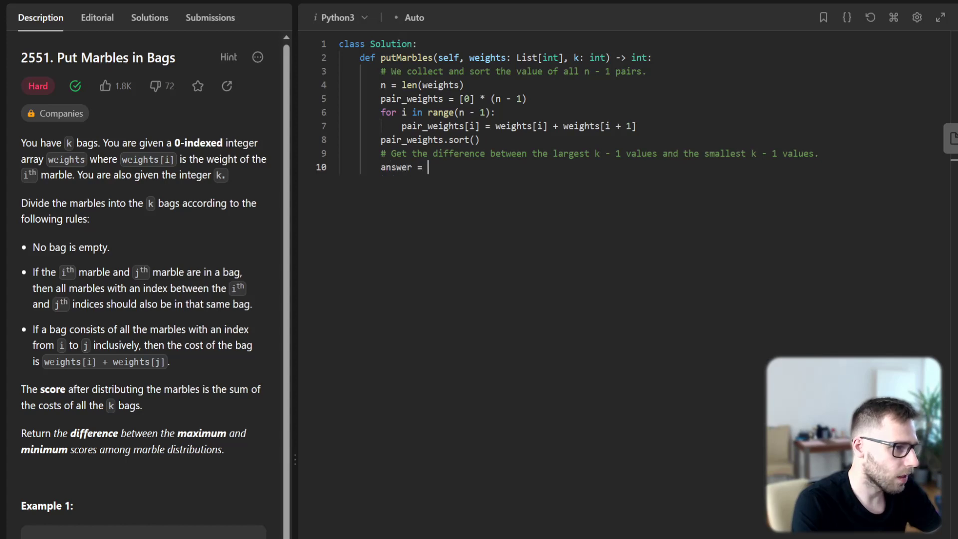
text(0)
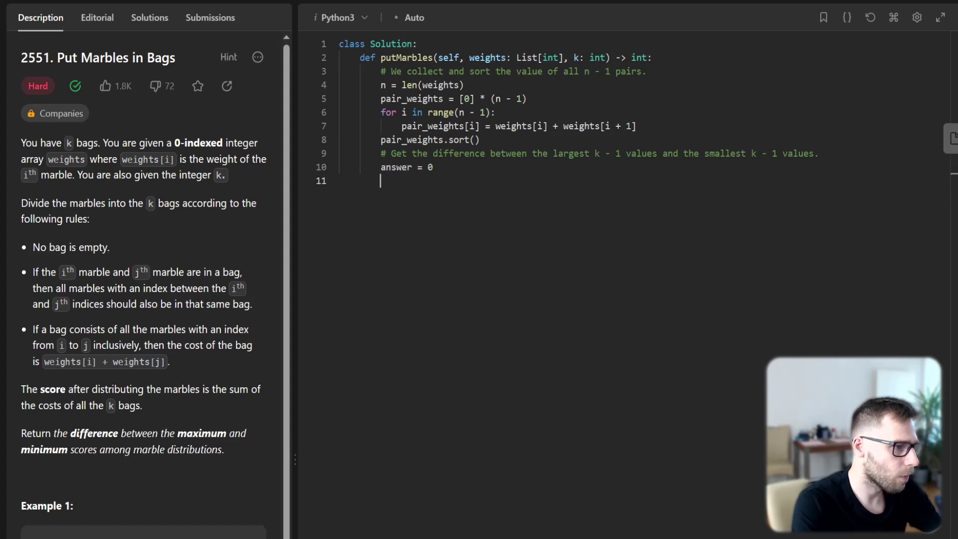
Loop over range(k - 1) adding pair_weights[n - 2 - i] - pair_weights[i], then return answer
text(for i in)
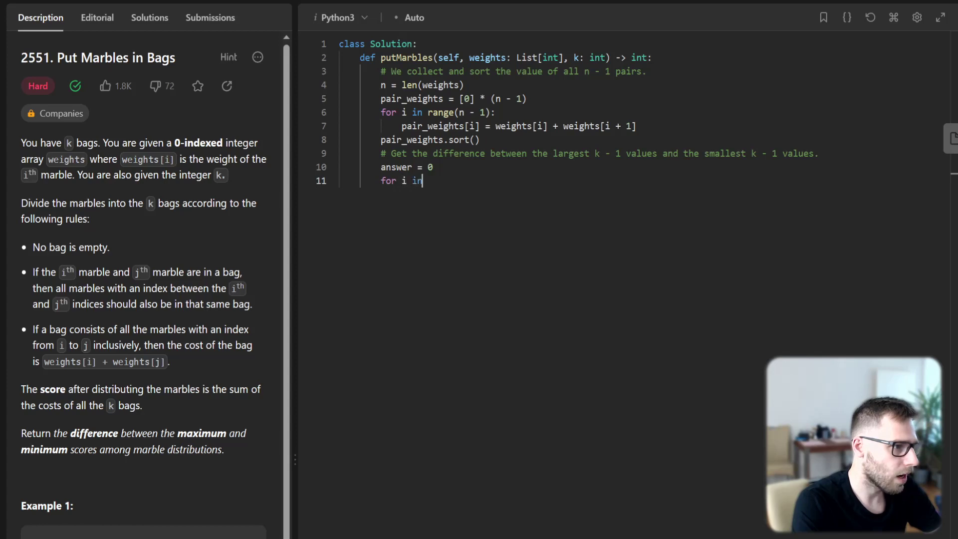
text(range(k)
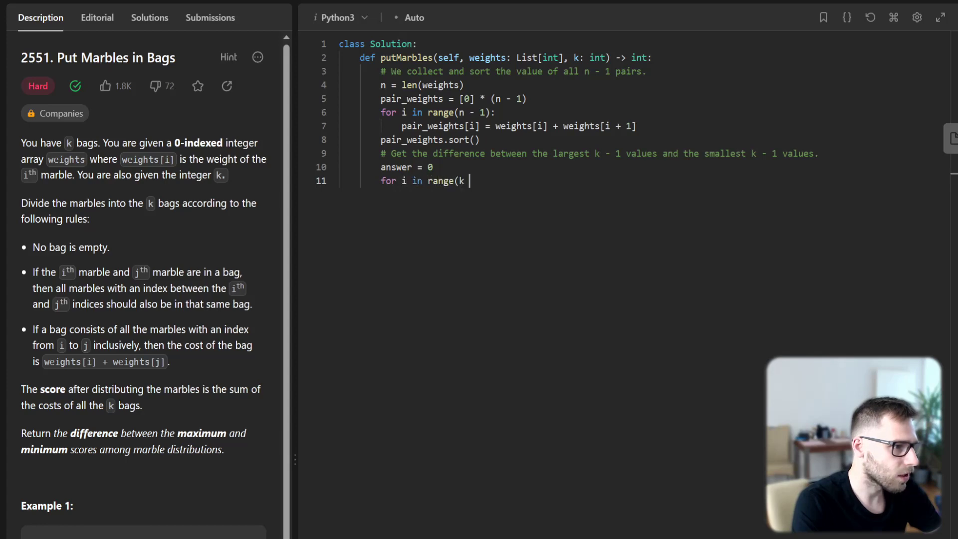
text(- 1):)
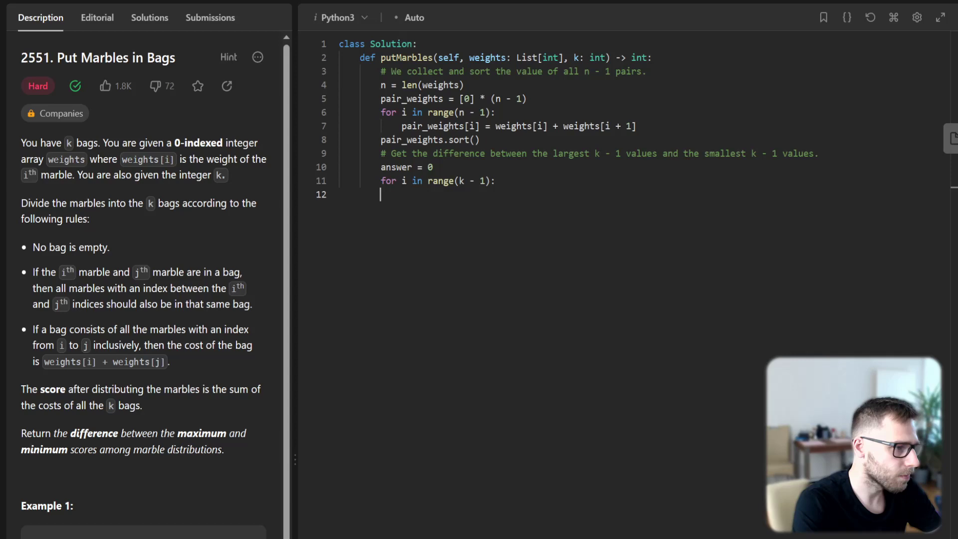
text(answer)
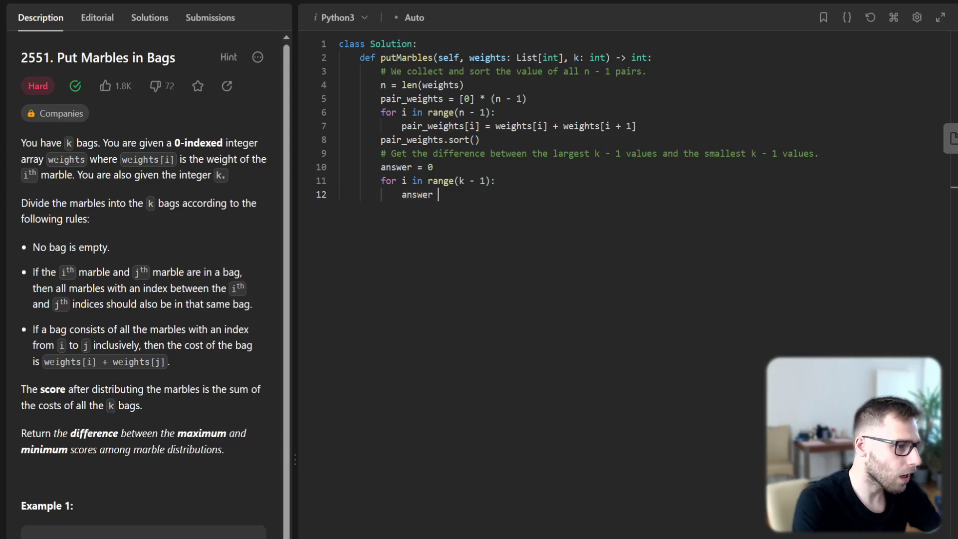
text(+= pair_weights[n - 2 - i] -)
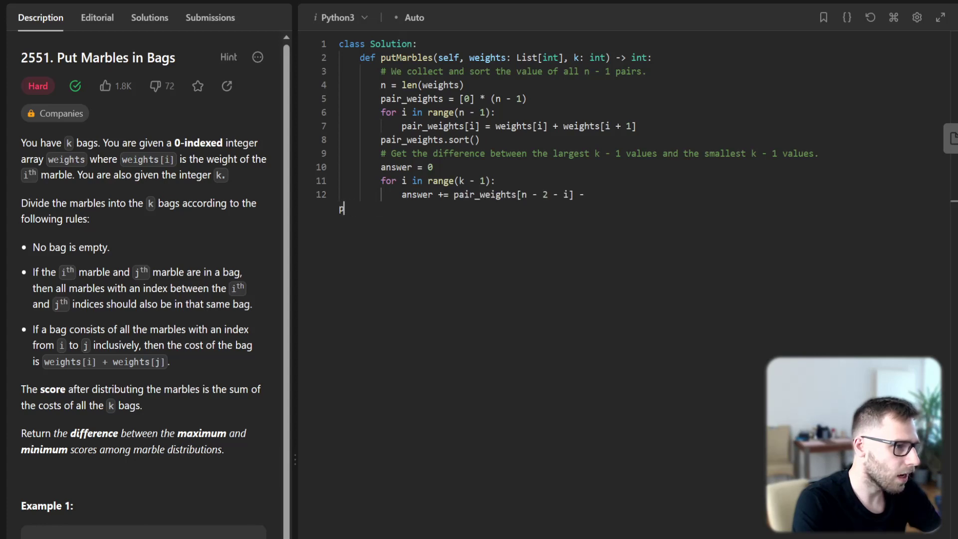
text(pair_weights[i])
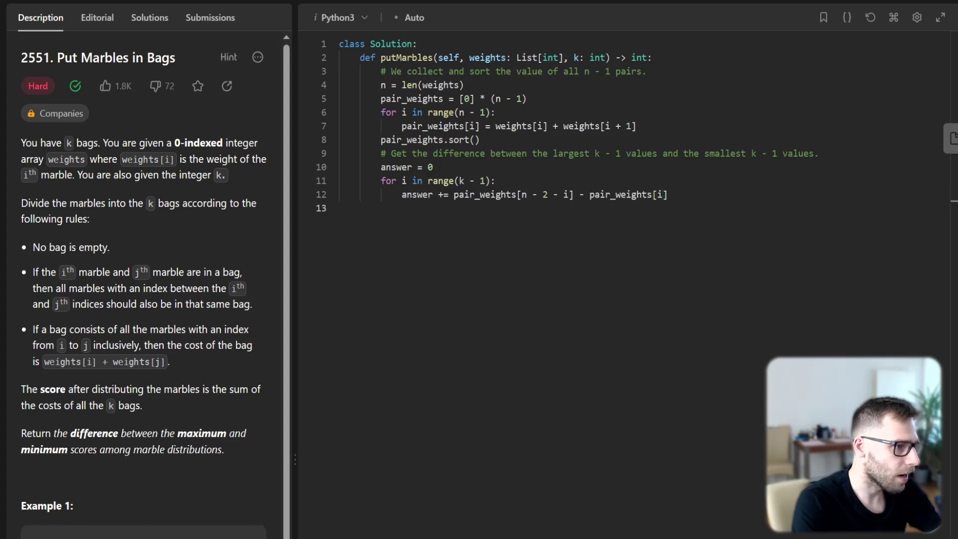
text(return)
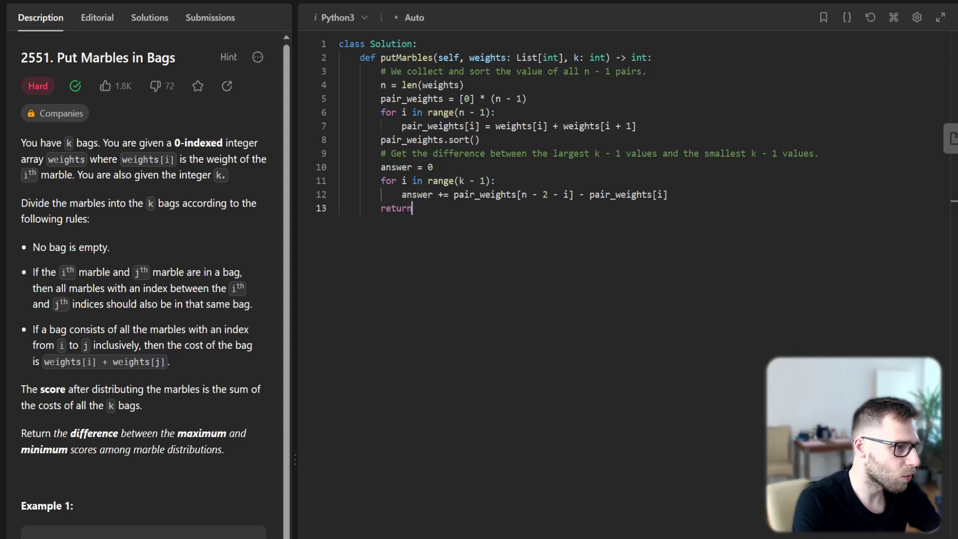
text(answer)
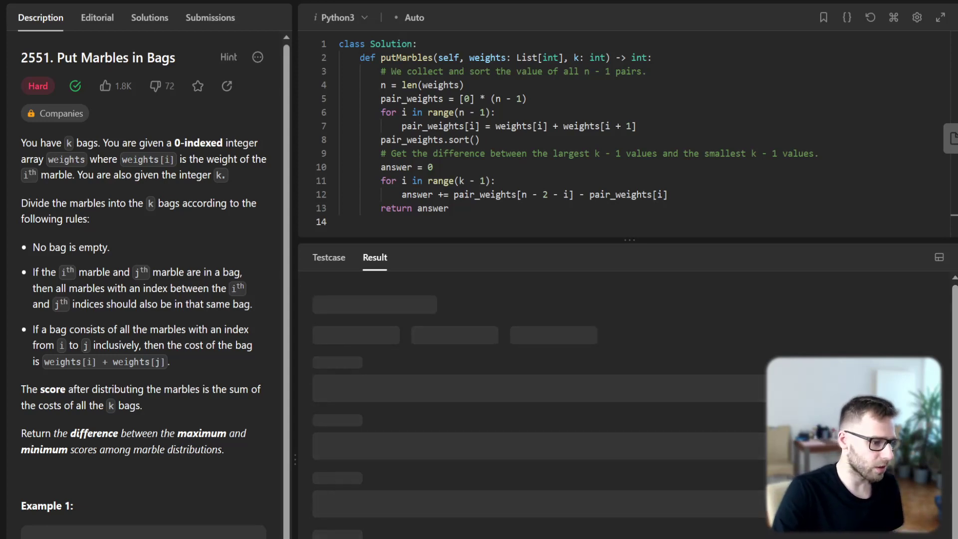
Submit the putMarbles solution and view its Accepted result (776 ms, 29.9 MB)
click(210, 17)
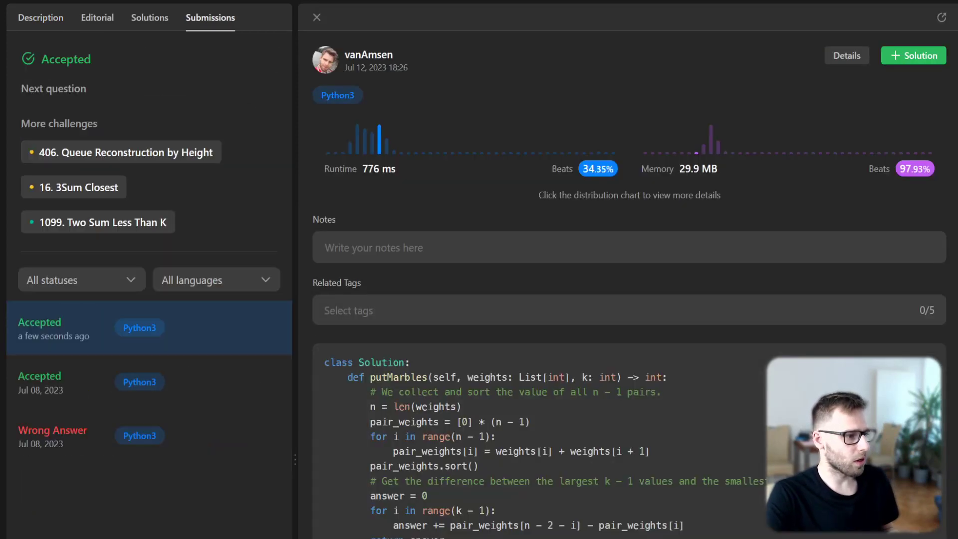